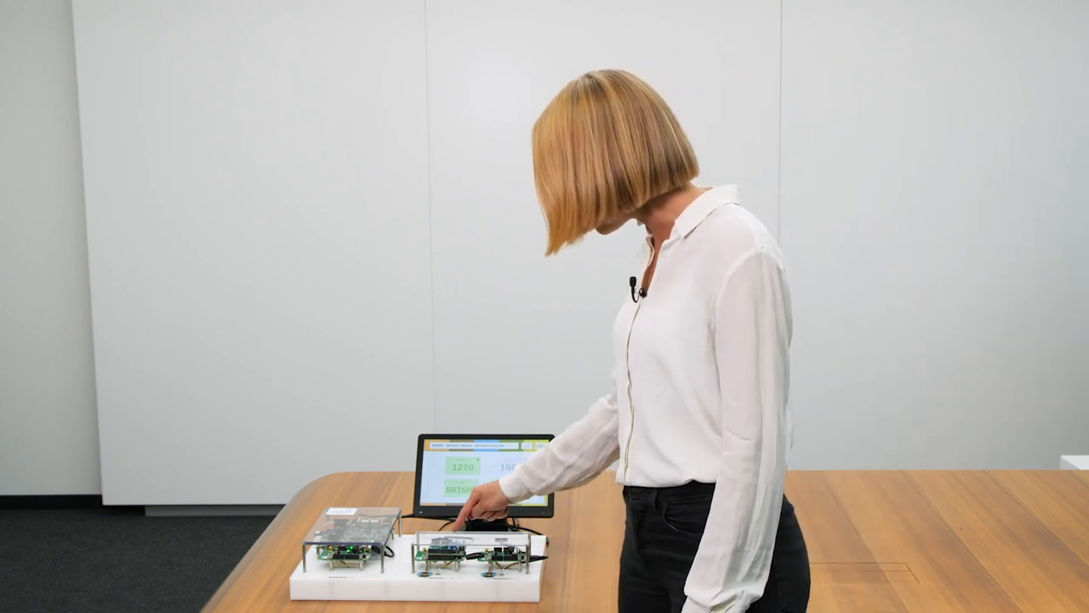
left_click(476, 519)
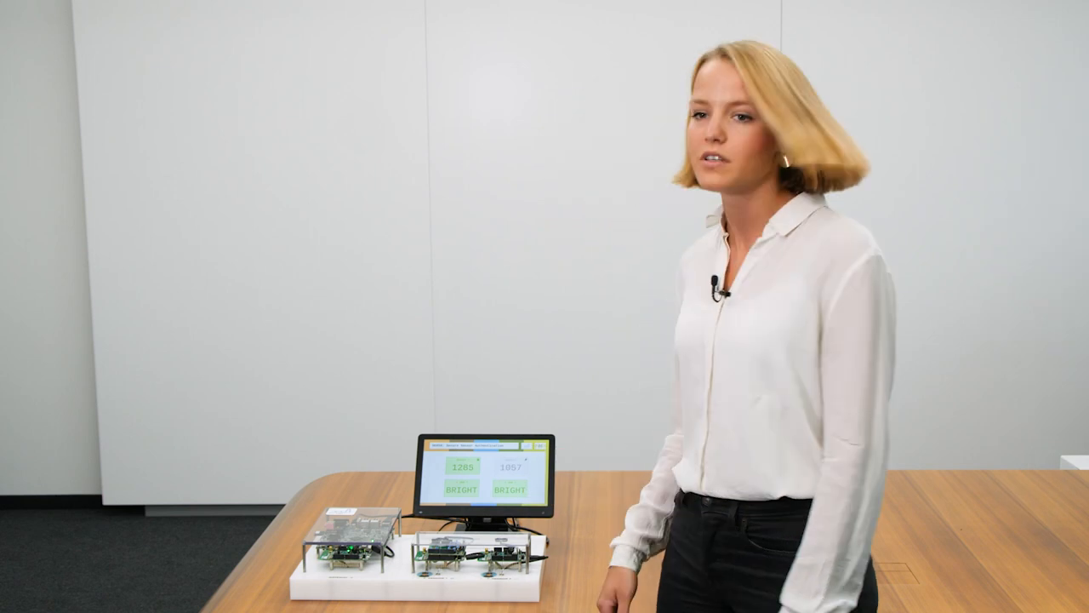